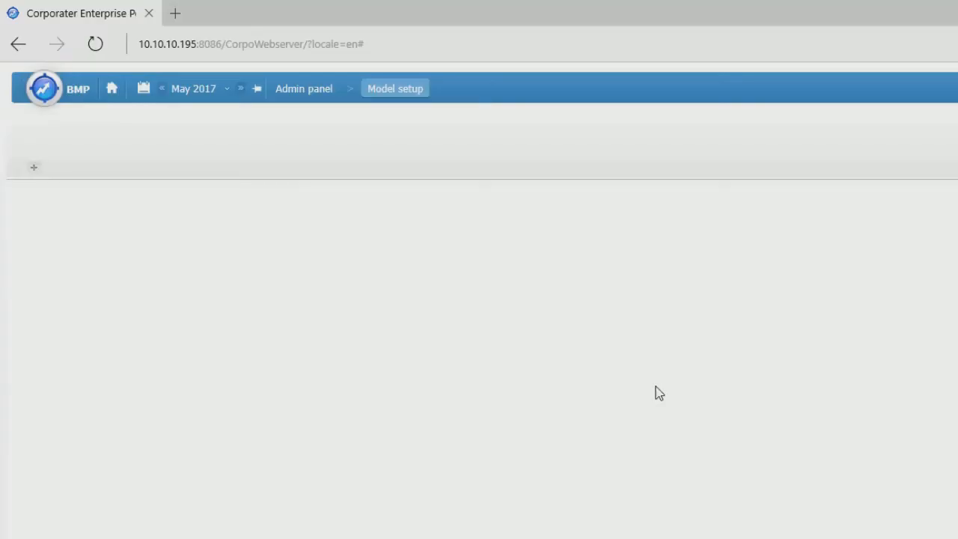
Step: Go to the Model setup page of the Corporater admin panel
click(44, 88)
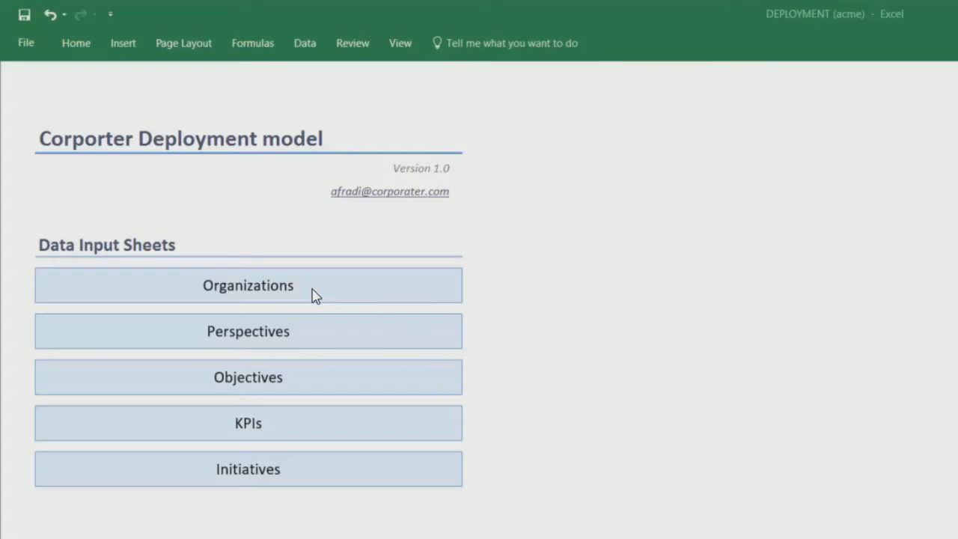
mouse_move(302, 377)
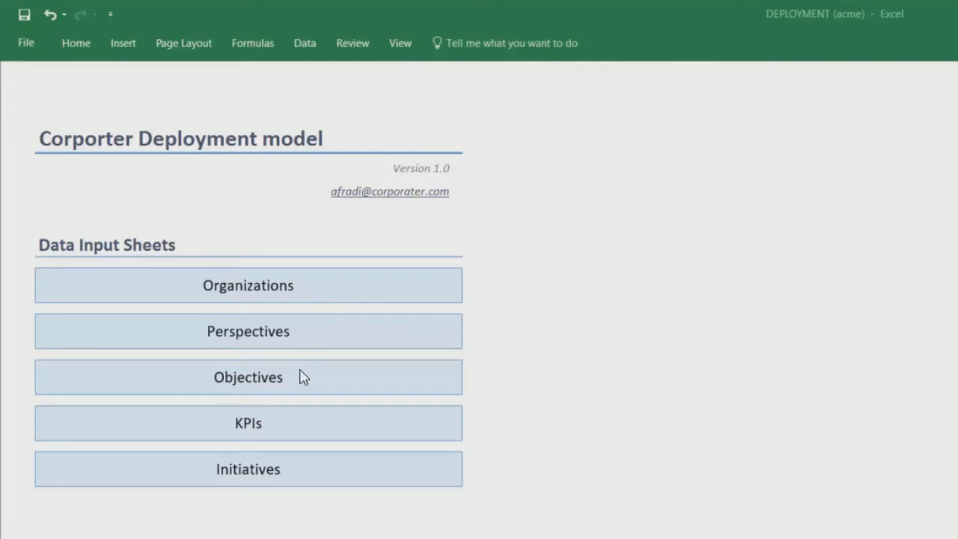
mouse_move(302, 423)
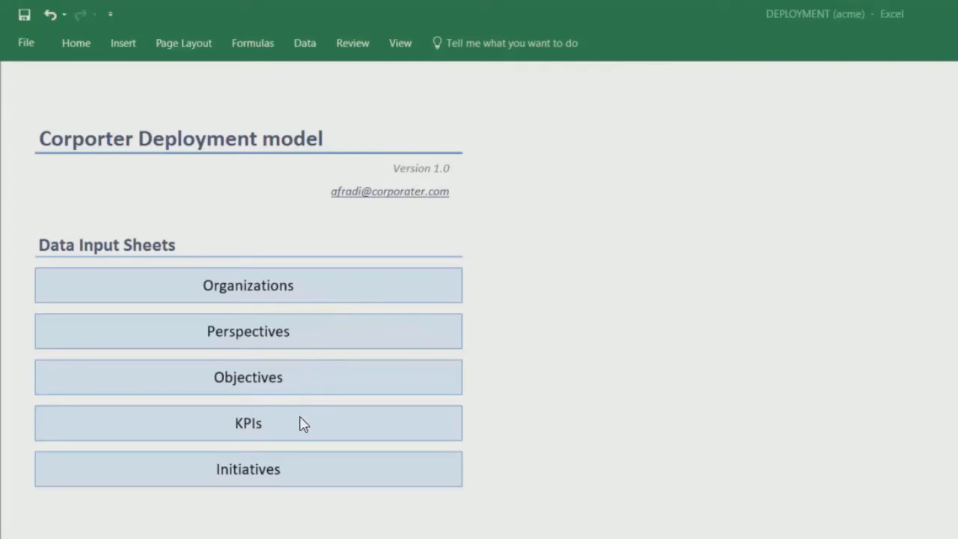
mouse_move(306, 469)
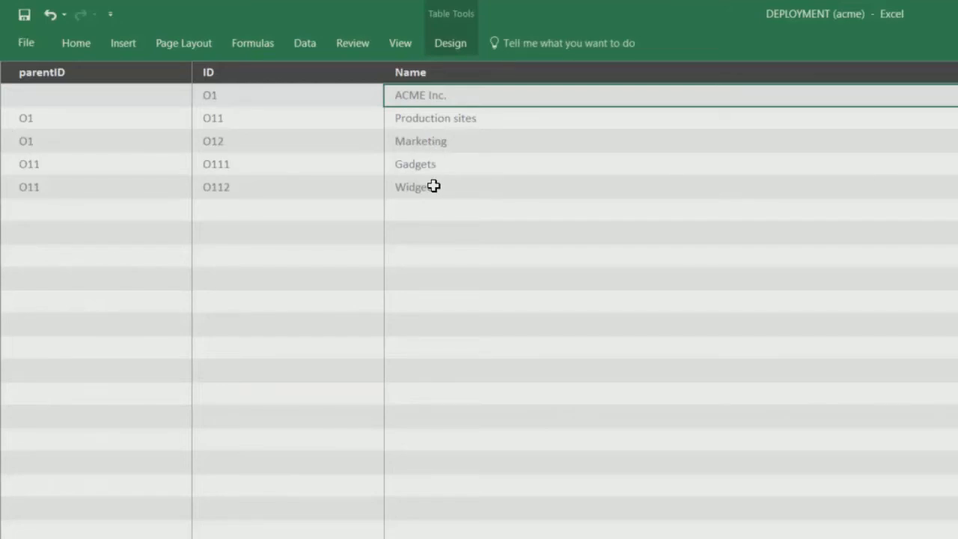
Step: Show the Organizations data sheet listing ACME Inc. and its sub-organizations
click(147, 521)
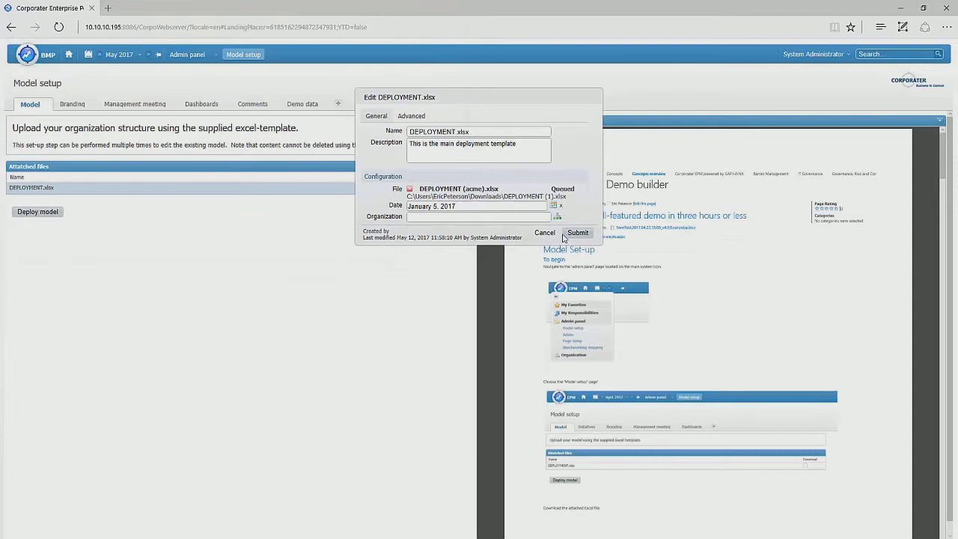
Step: Submit DEPLOYMENT (acme).xlsx as the main DEPLOYMENT.xlsx template file
click(578, 232)
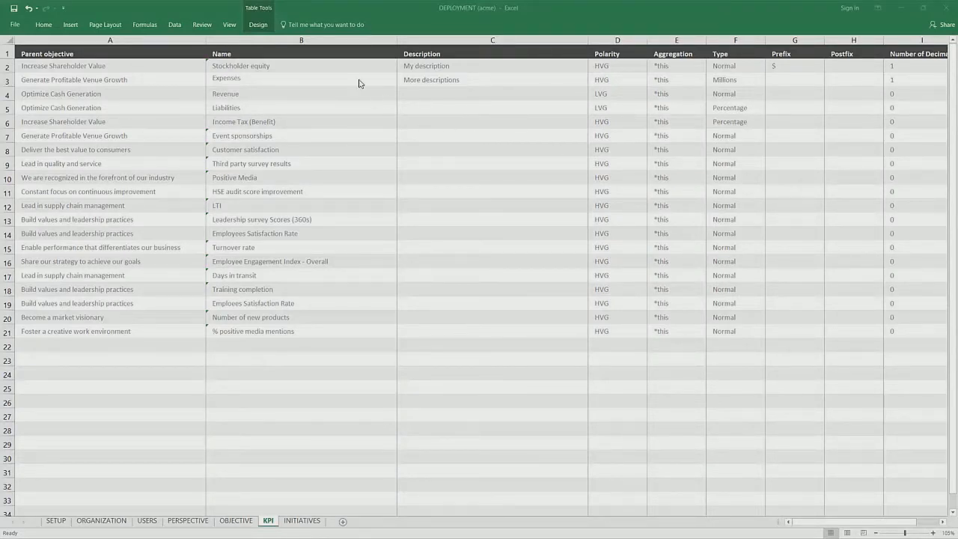
mouse_move(422, 71)
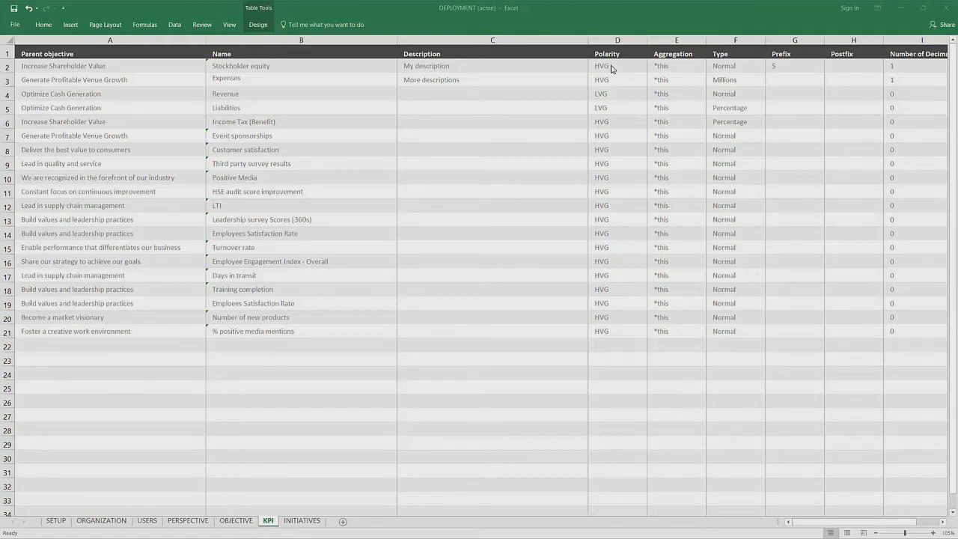
click(617, 66)
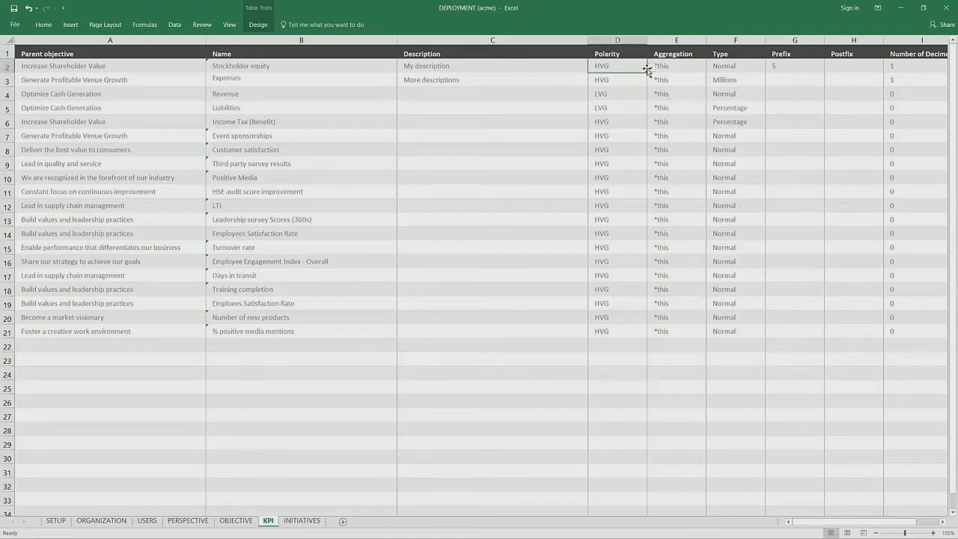
click(647, 65)
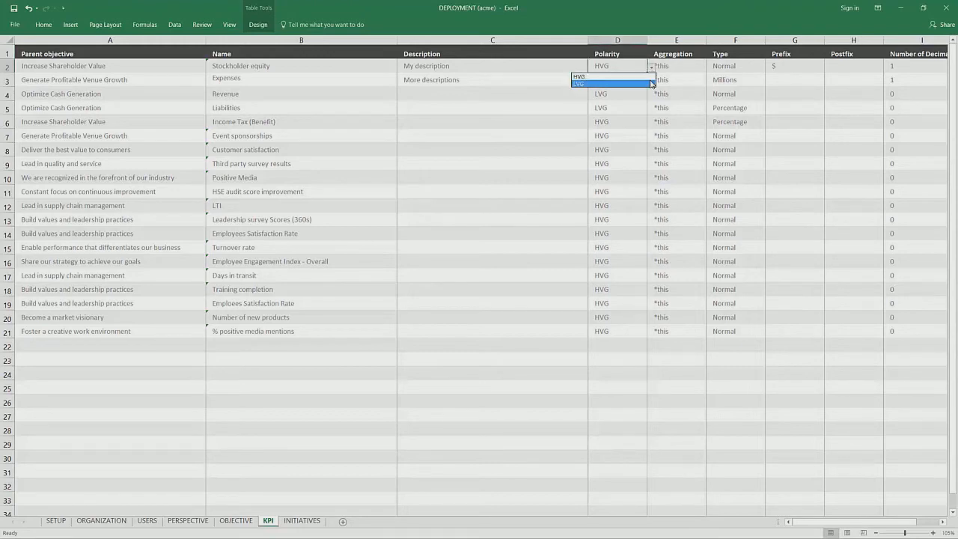
click(615, 82)
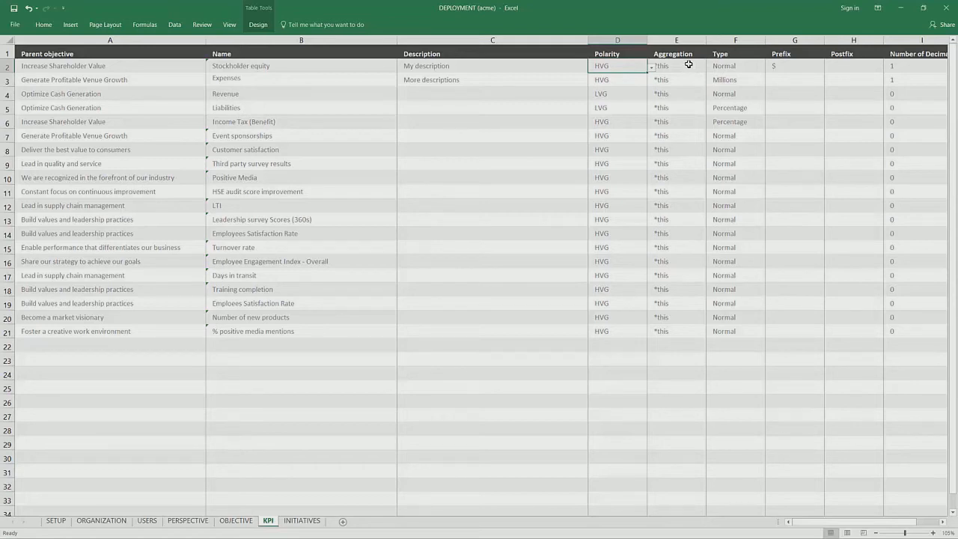
mouse_move(761, 262)
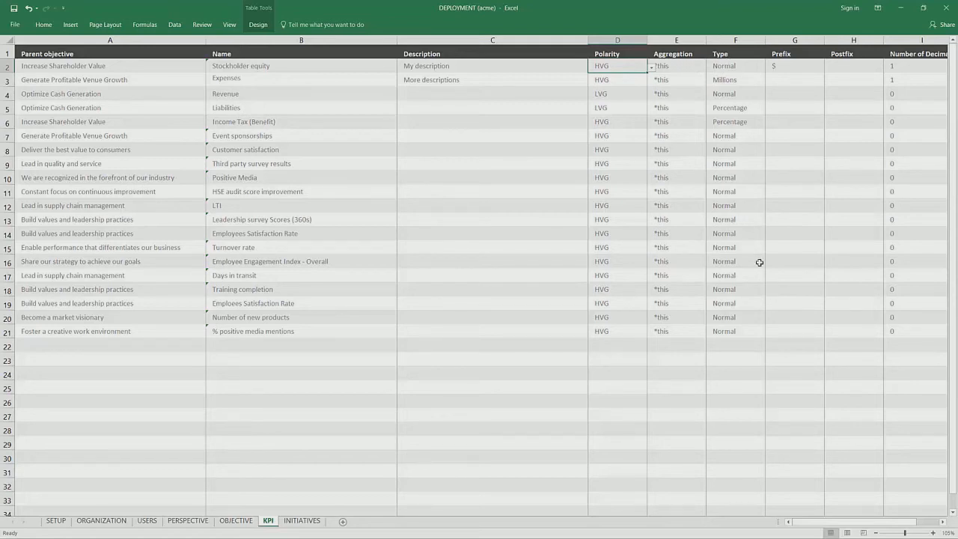
mouse_move(843, 116)
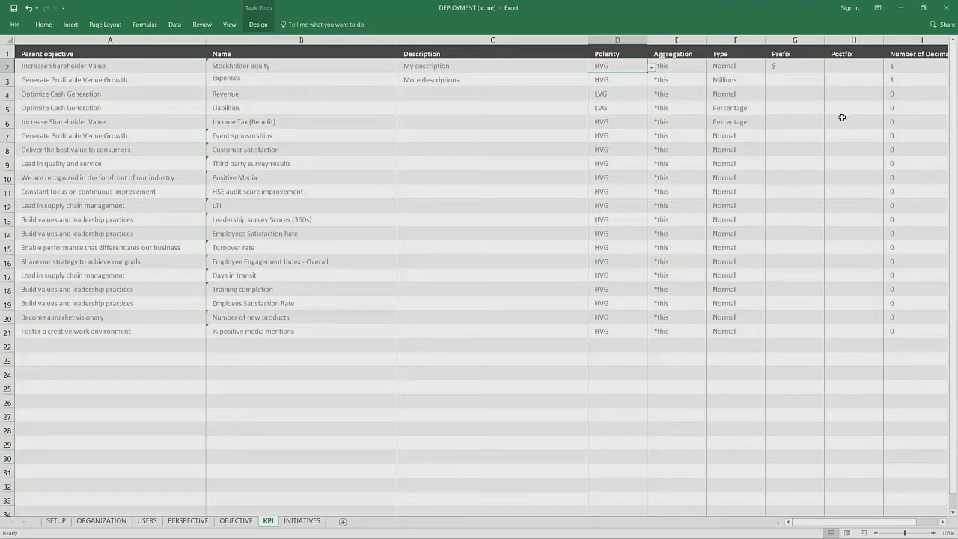
mouse_move(917, 102)
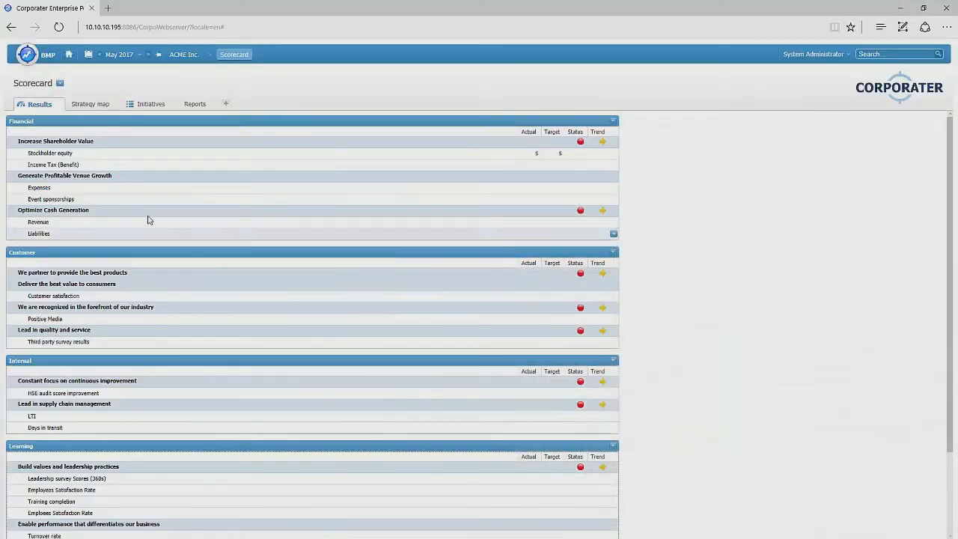
Step: Show the Stockholder equity KPI under Increase Shareholder Value
click(51, 153)
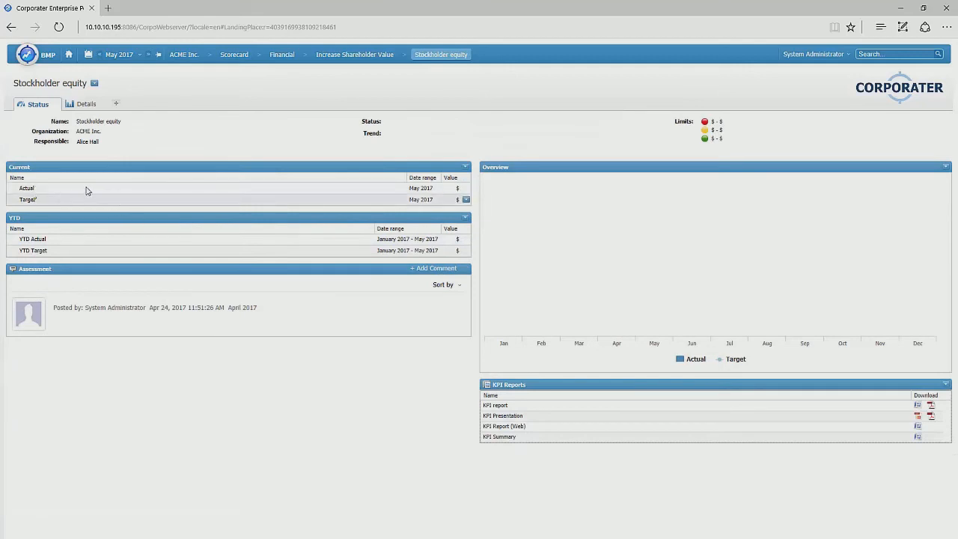
mouse_move(69, 239)
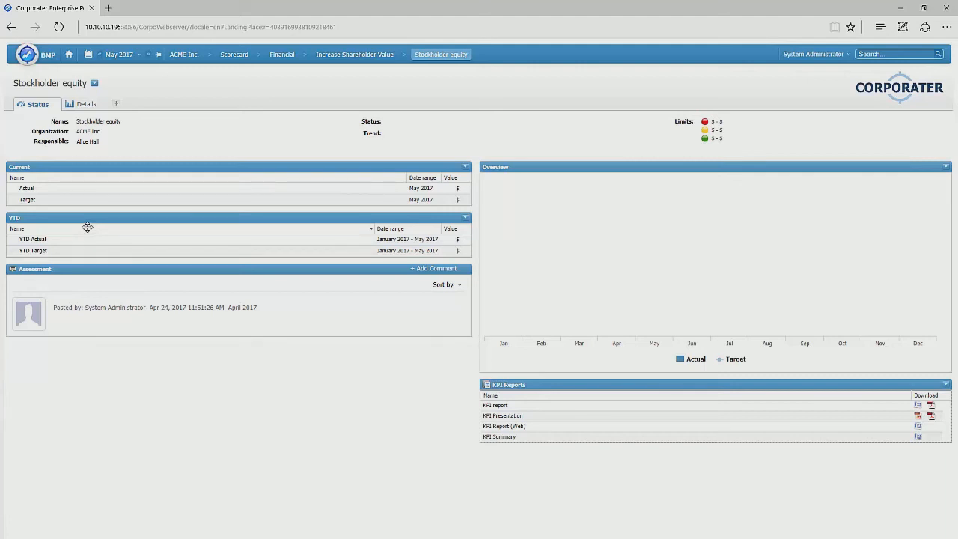
mouse_move(639, 231)
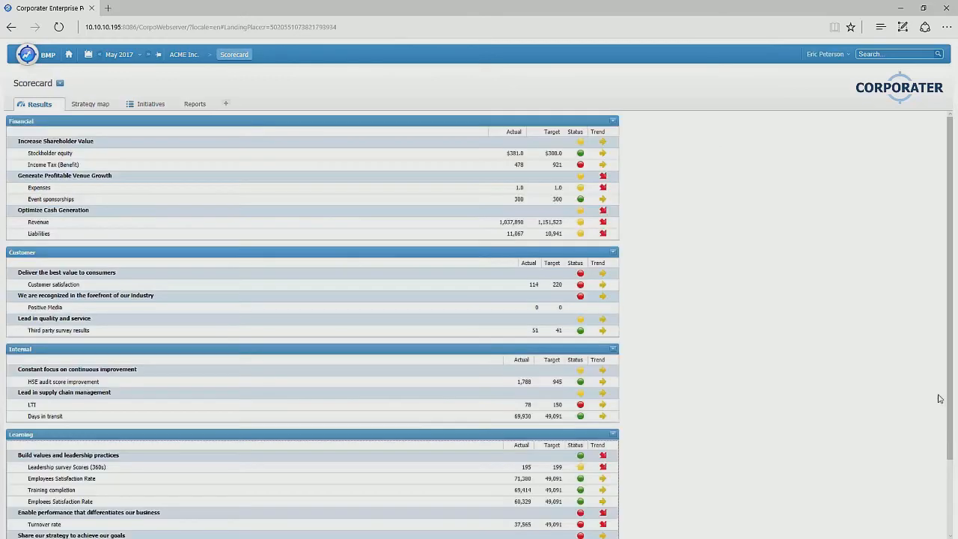
mouse_move(876, 364)
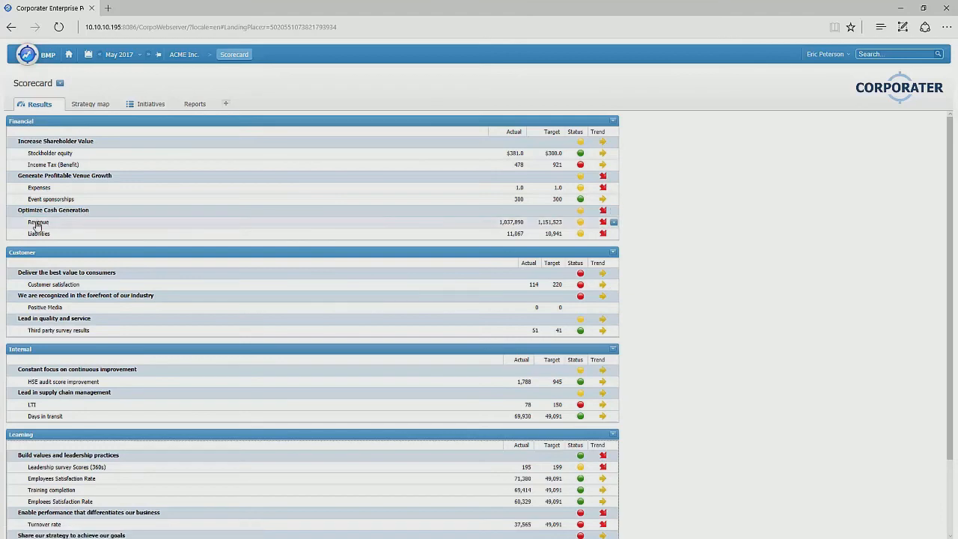
Step: Show the Revenue KPI chart, check May actual revenue and drill into its monthly breakdown
click(39, 221)
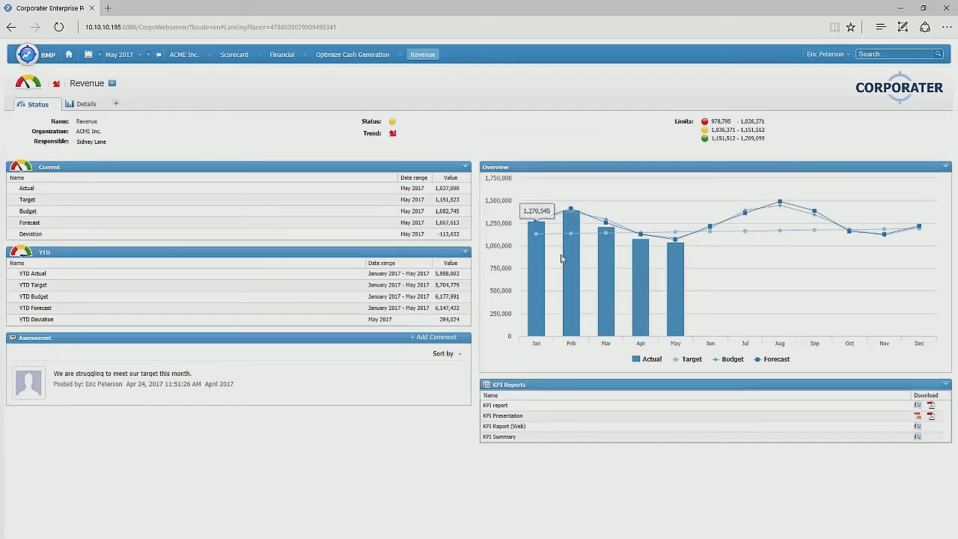
mouse_move(662, 254)
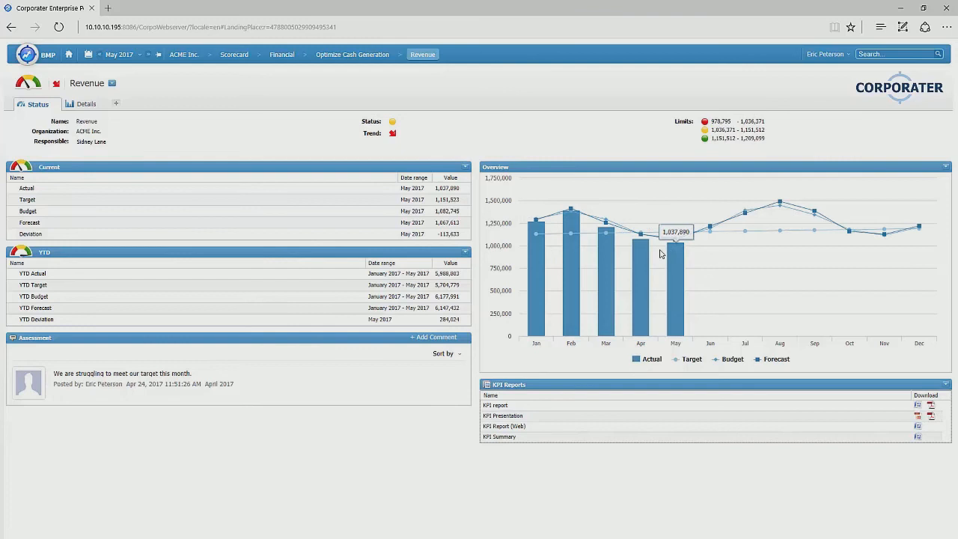
click(27, 189)
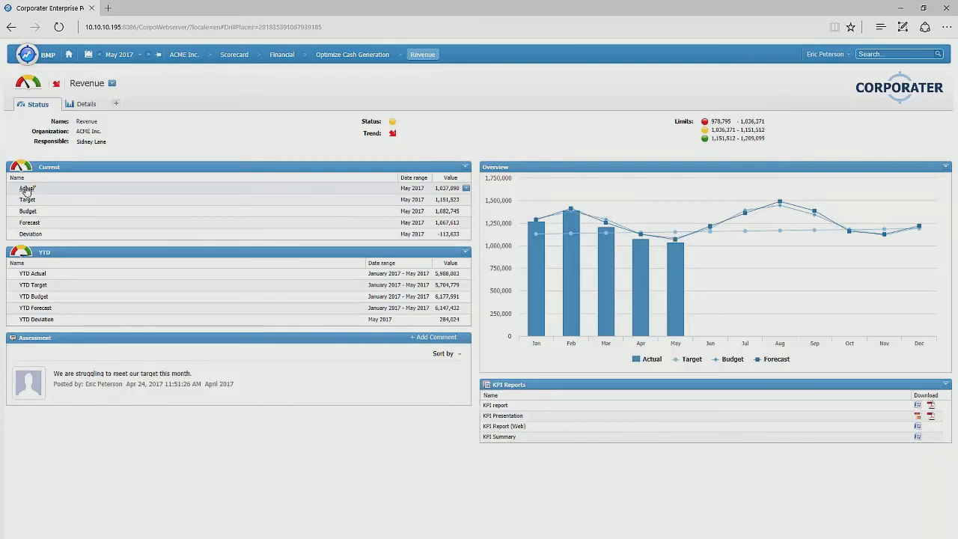
click(27, 189)
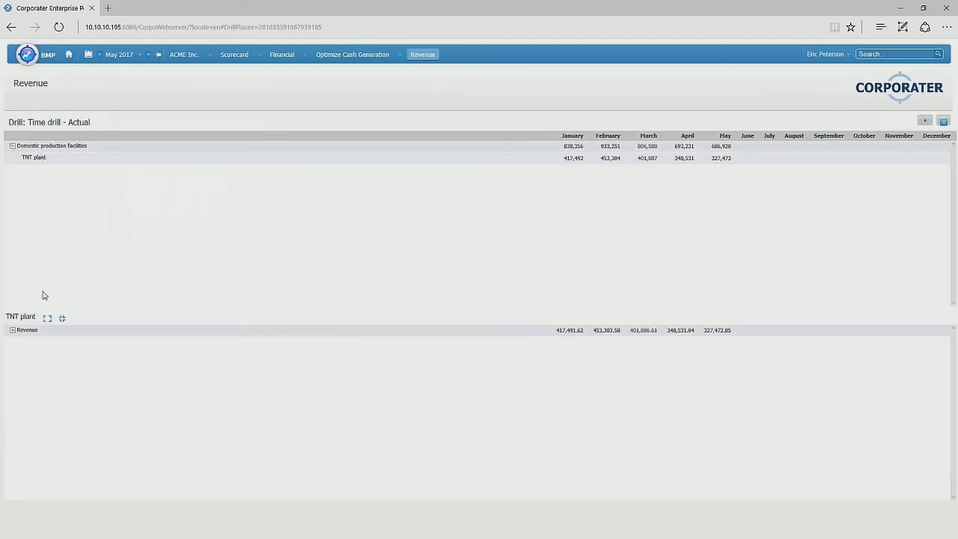
Step: Expand TNT plant revenue into Goods and Services and their sub-items
click(12, 331)
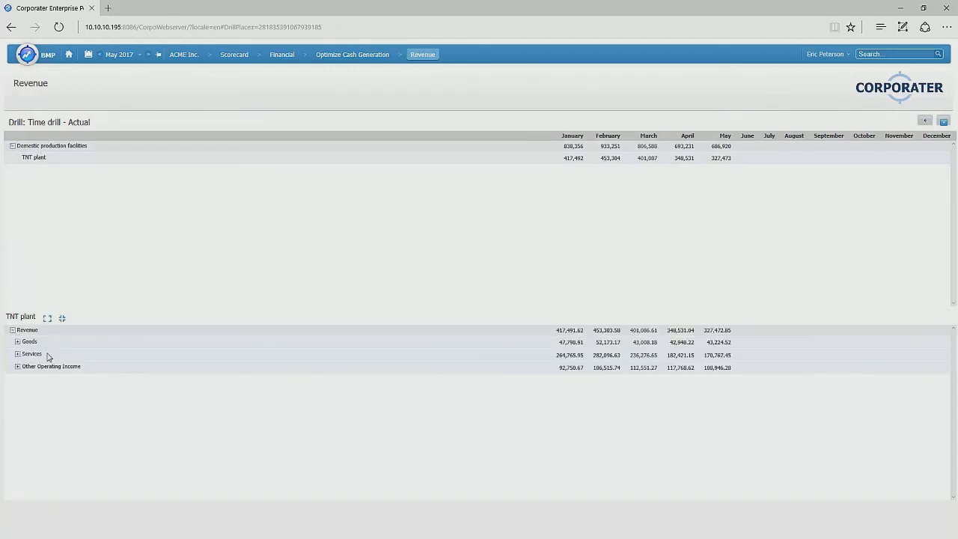
click(16, 342)
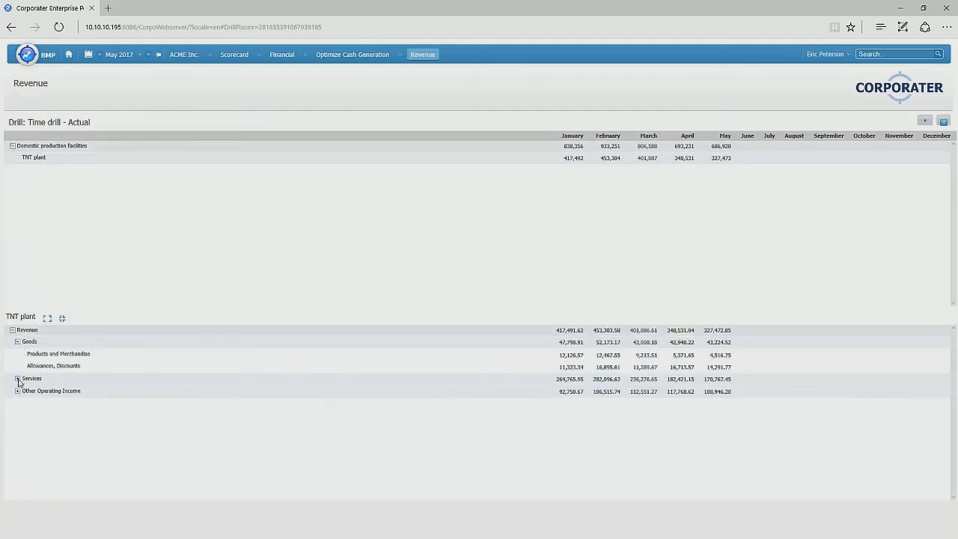
click(18, 379)
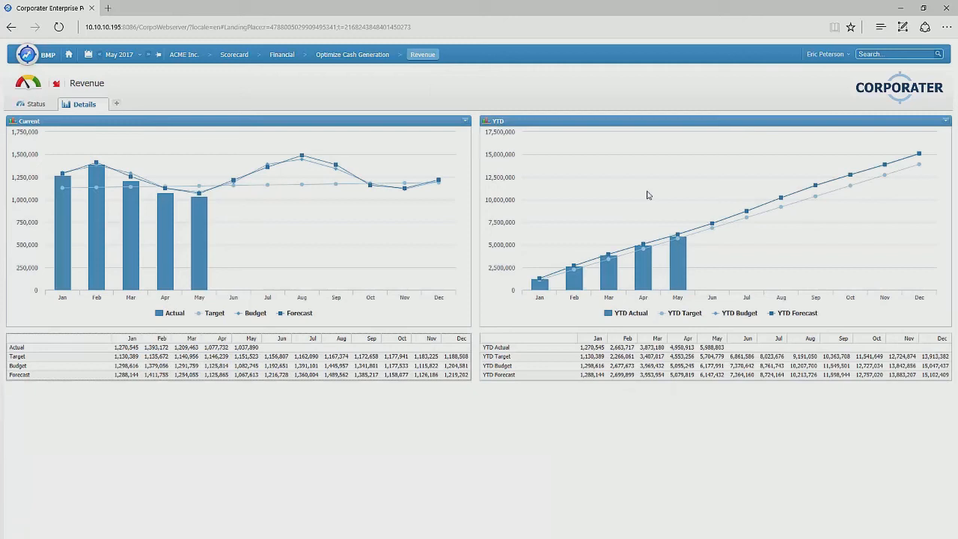
Step: Return to the Revenue status overview and download the KPI report as a Word document
click(33, 103)
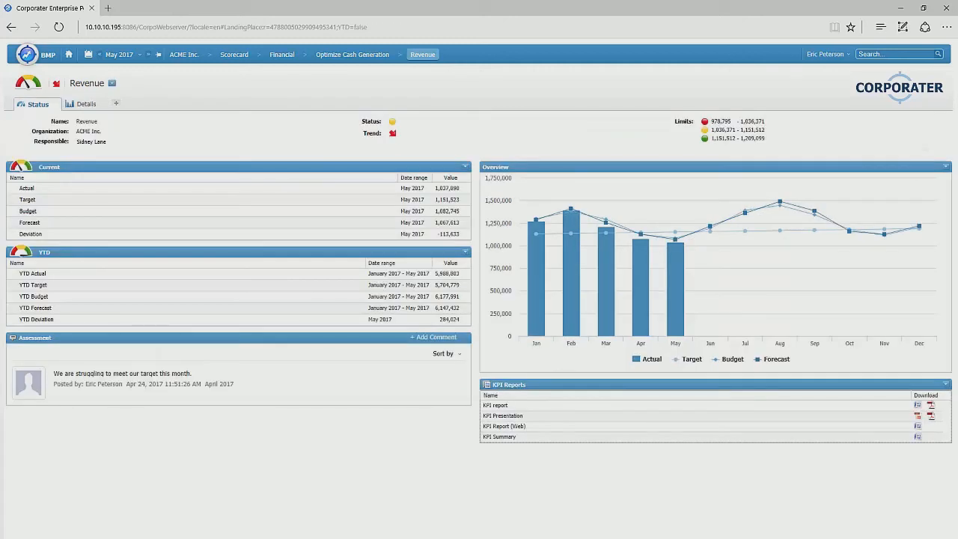
mouse_move(916, 404)
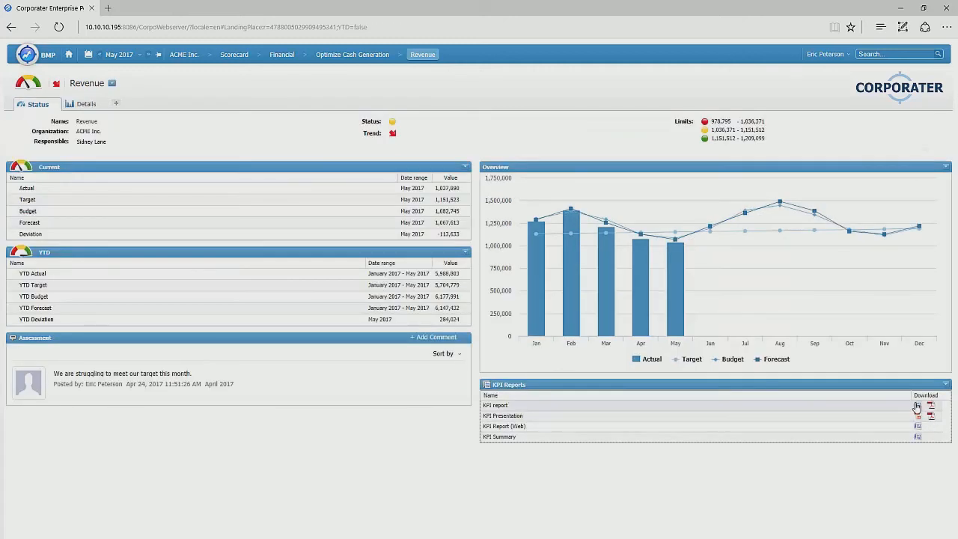
click(932, 404)
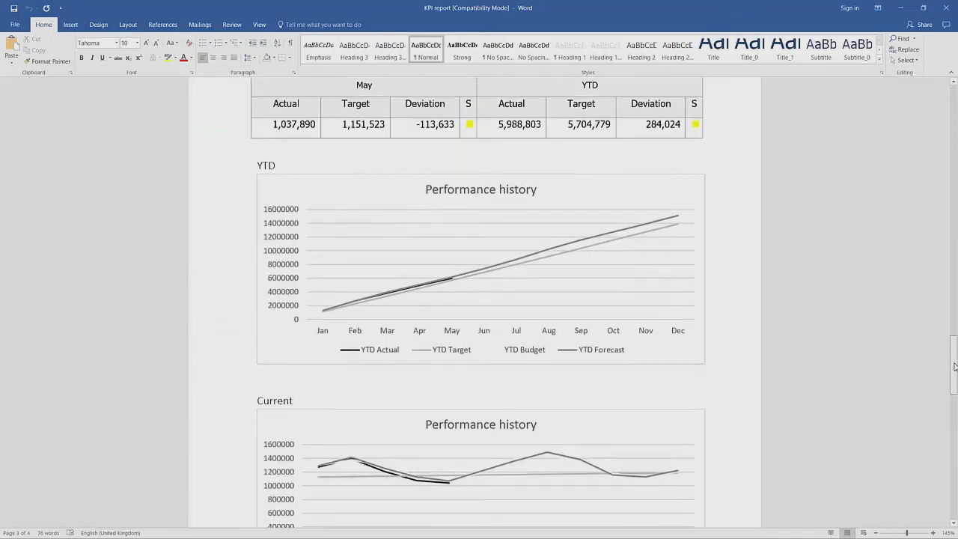
scroll(down, 3)
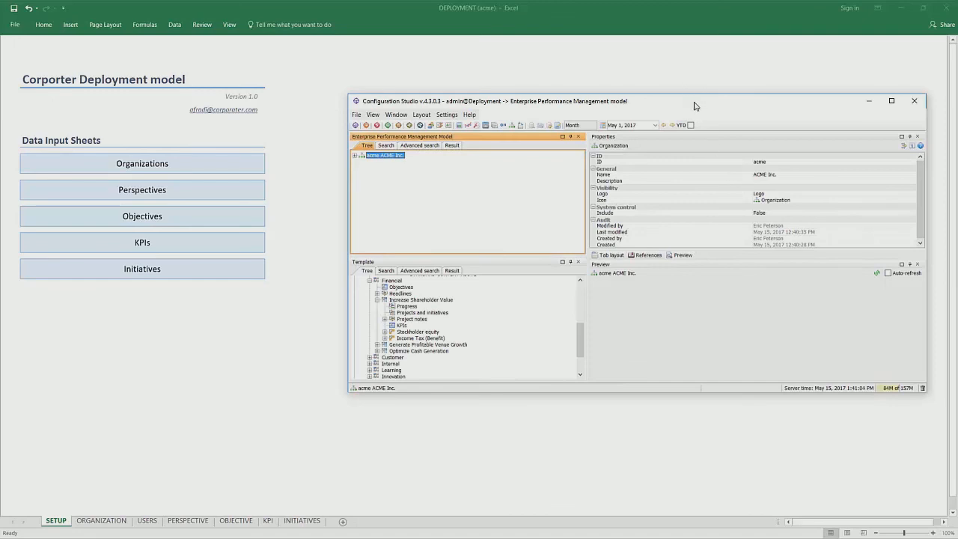
mouse_move(689, 96)
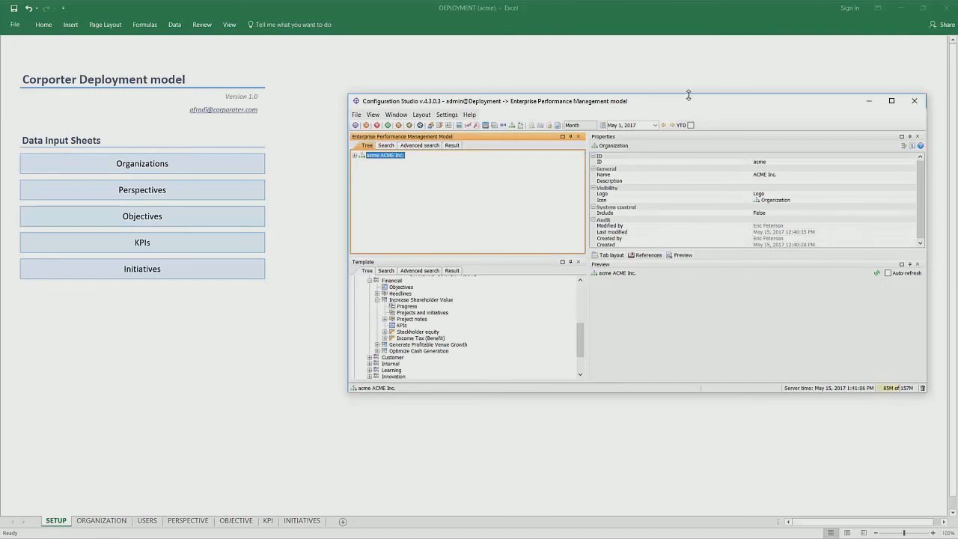